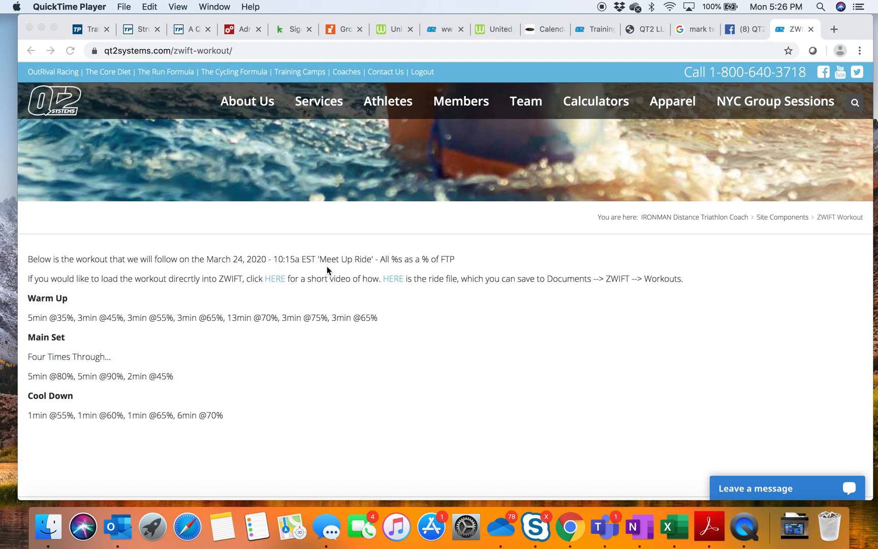
pyautogui.moveTo(469, 246)
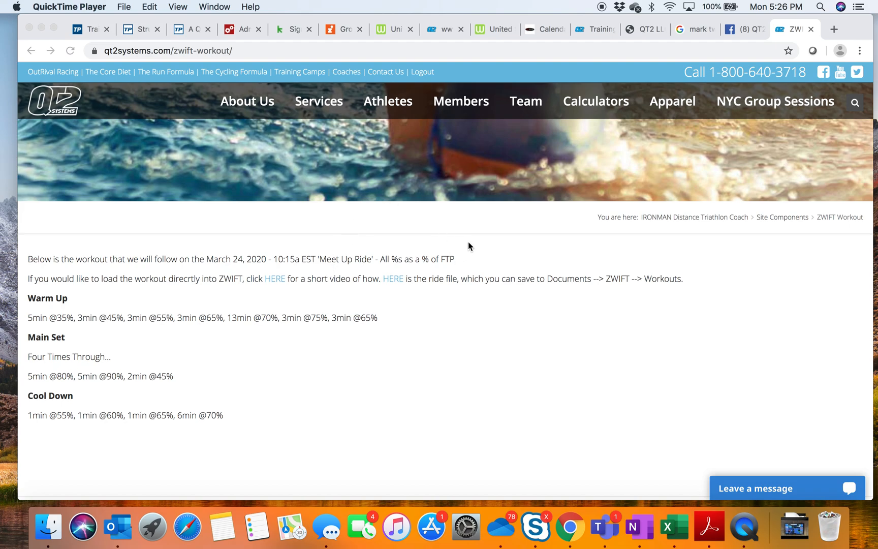
pyautogui.moveTo(486, 138)
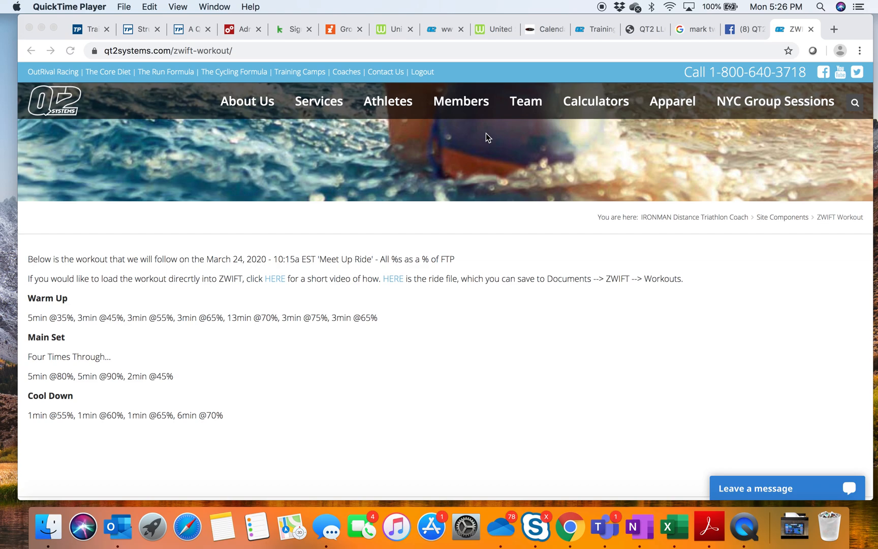
pyautogui.moveTo(546, 159)
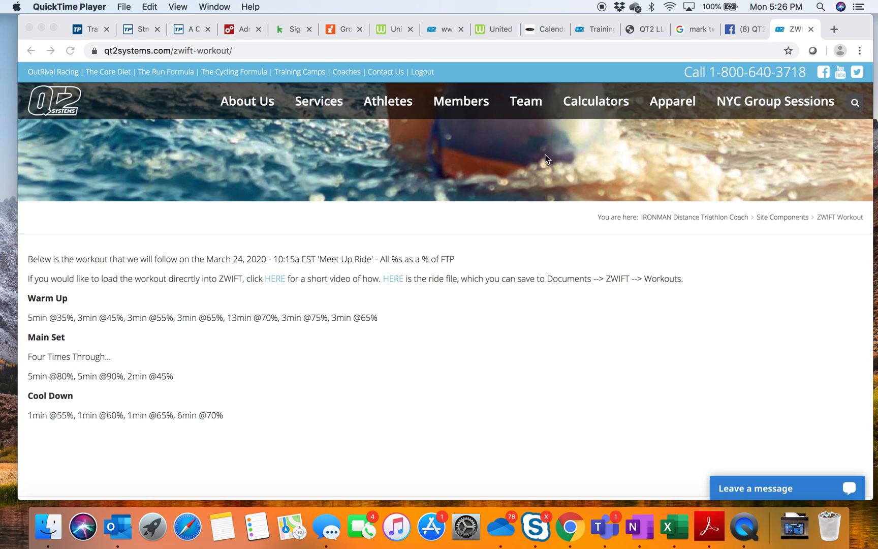
pyautogui.moveTo(486, 299)
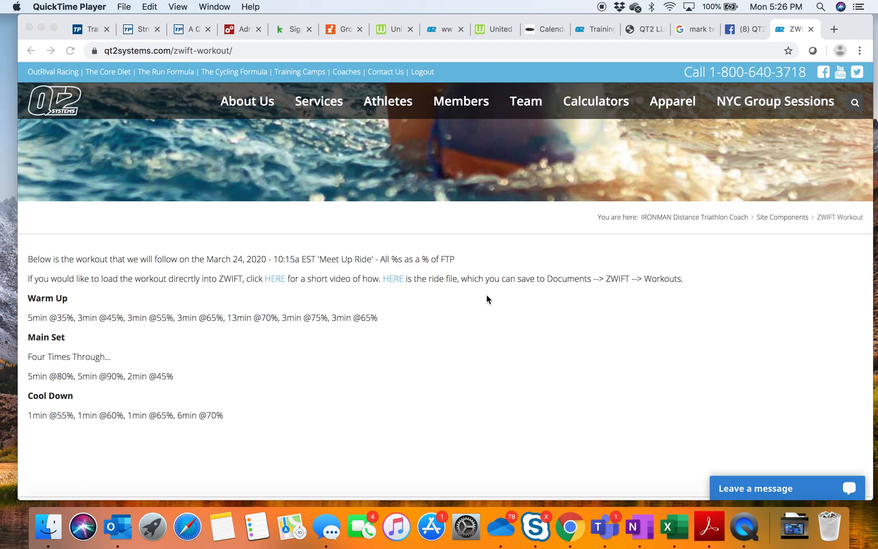
pyautogui.moveTo(400, 287)
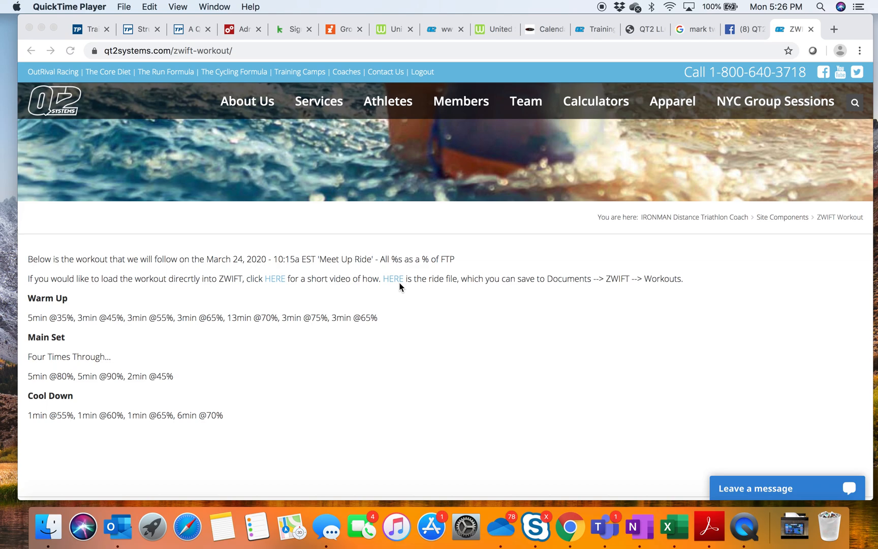
pyautogui.moveTo(459, 68)
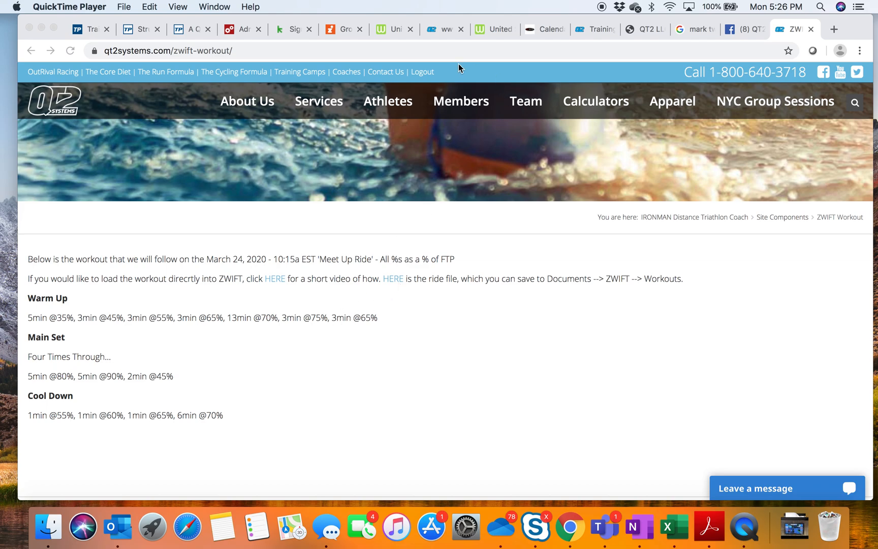
pyautogui.moveTo(386, 54)
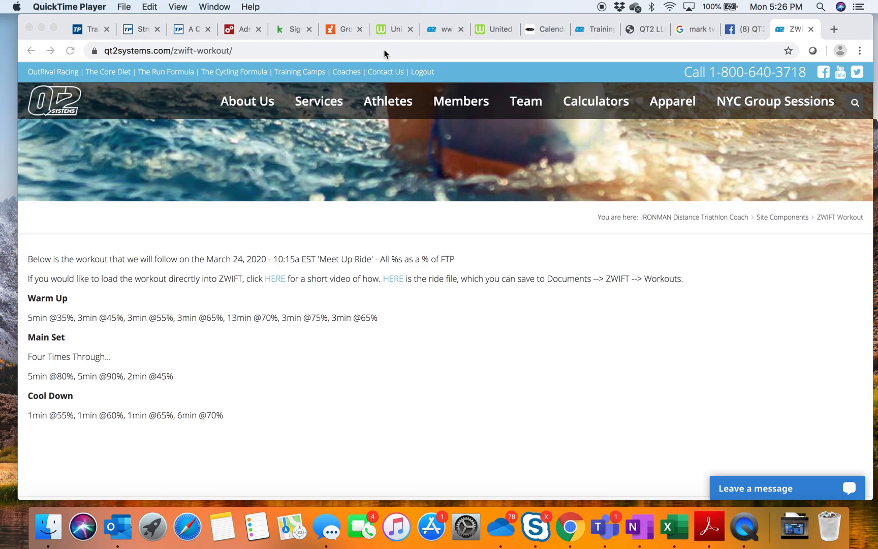
# - Open the ride file via the second HERE link and show the page's right-click Save As options
pyautogui.click(167, 50)
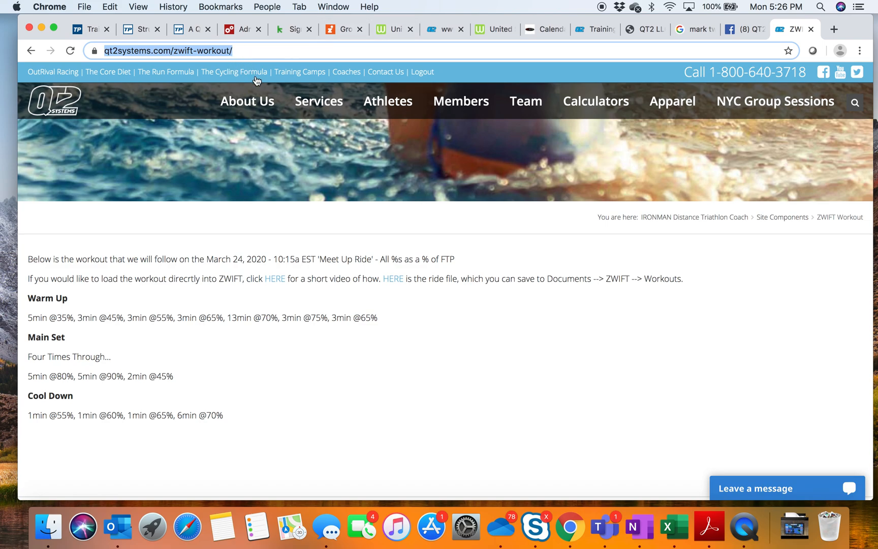
pyautogui.moveTo(202, 289)
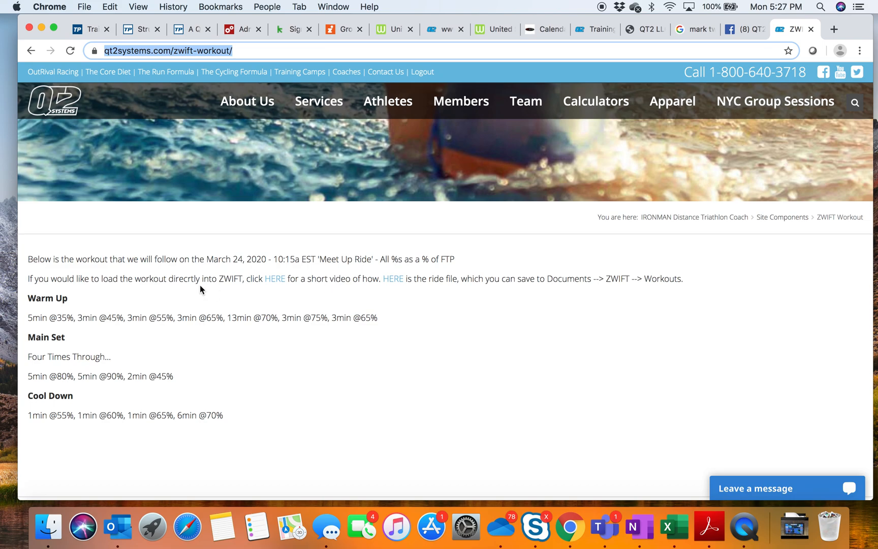
pyautogui.moveTo(292, 339)
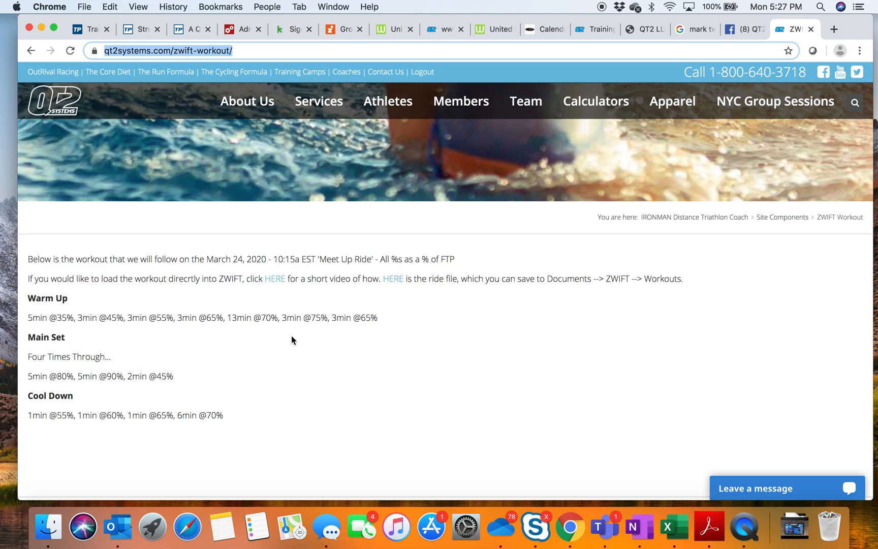
pyautogui.moveTo(452, 281)
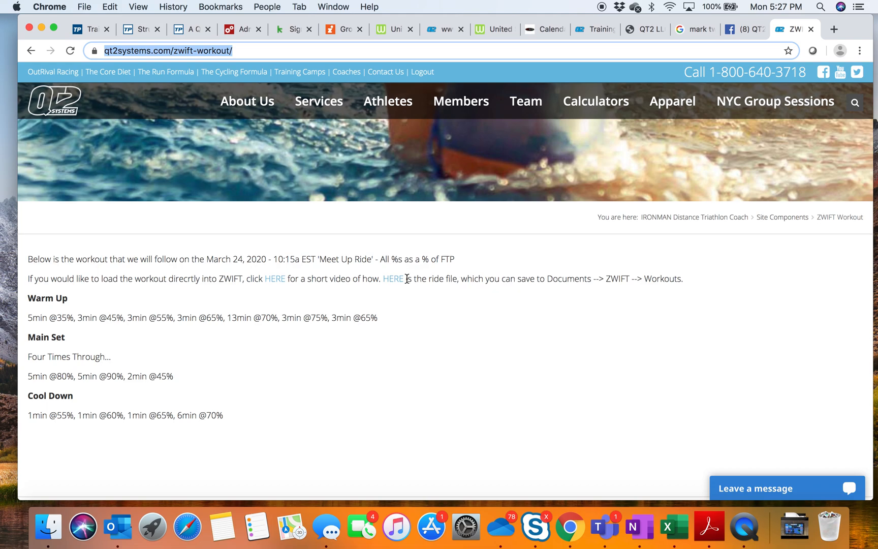
pyautogui.moveTo(409, 291)
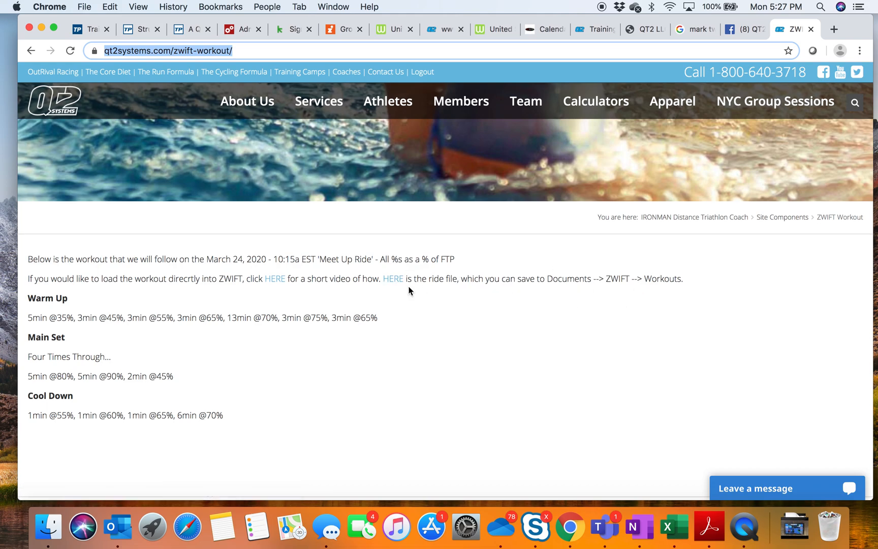
pyautogui.click(393, 279)
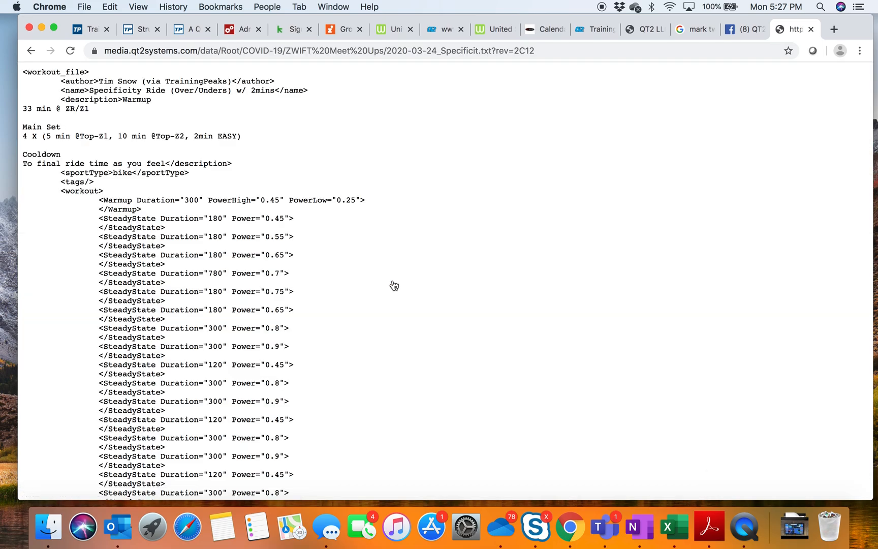
pyautogui.moveTo(356, 344)
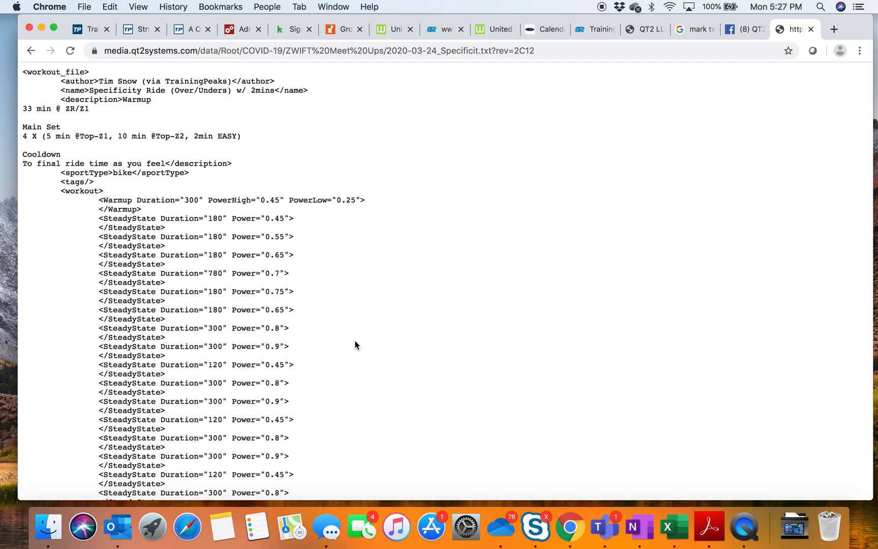
pyautogui.rightClick(355, 344)
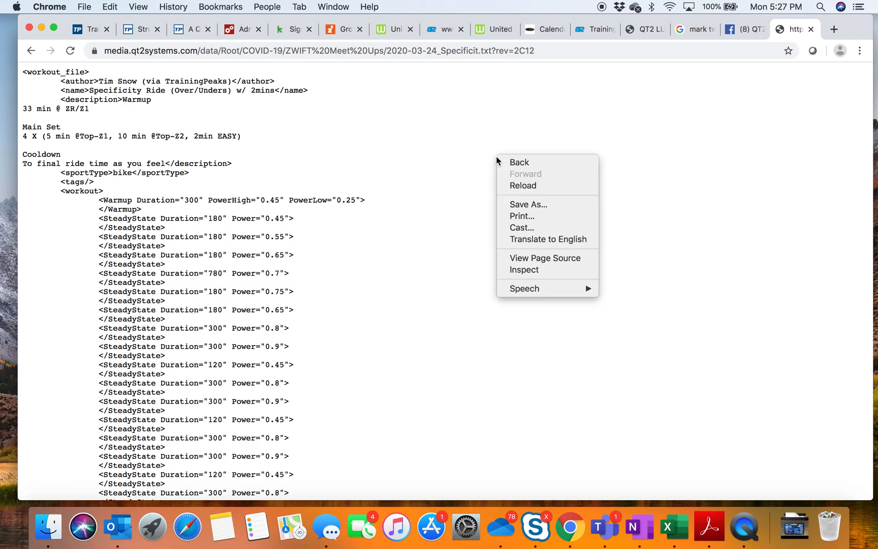
pyautogui.moveTo(528, 204)
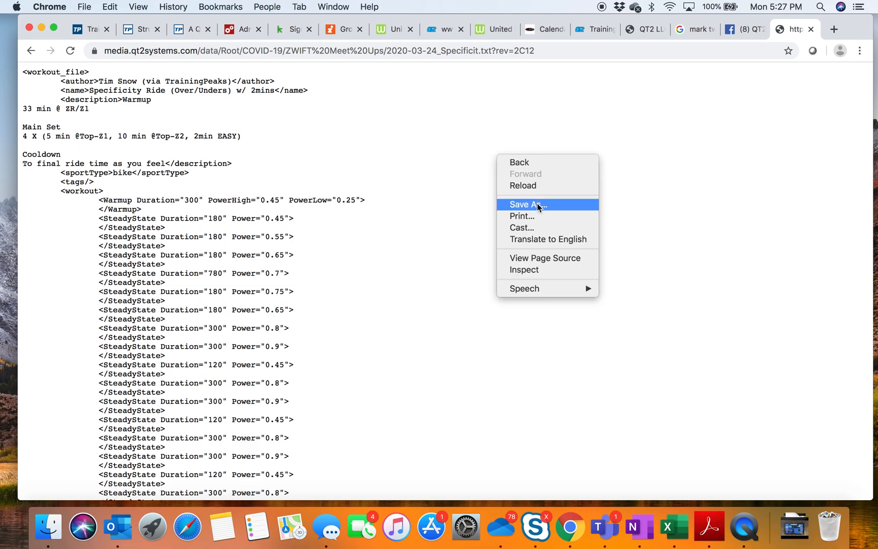
# - Start Save As and browse to Documents/Zwift/Workouts/12356
pyautogui.click(527, 204)
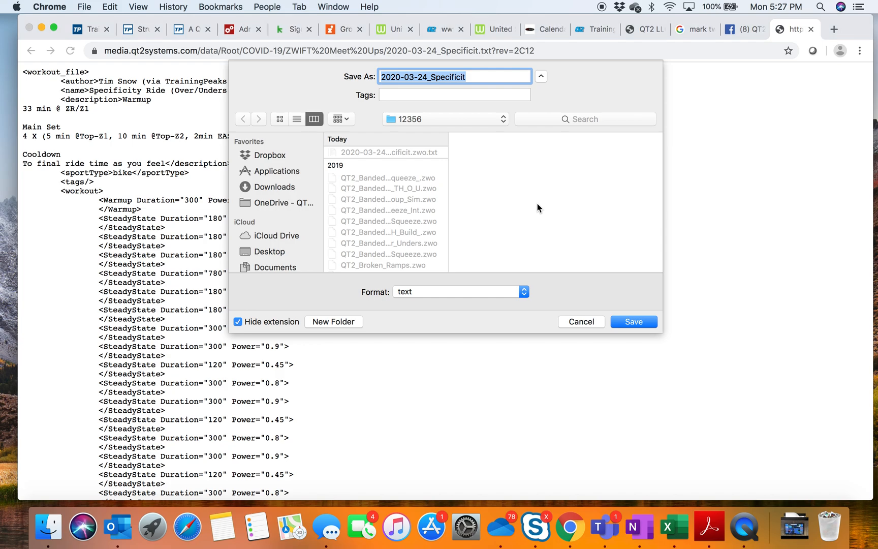
pyautogui.scroll(-3)
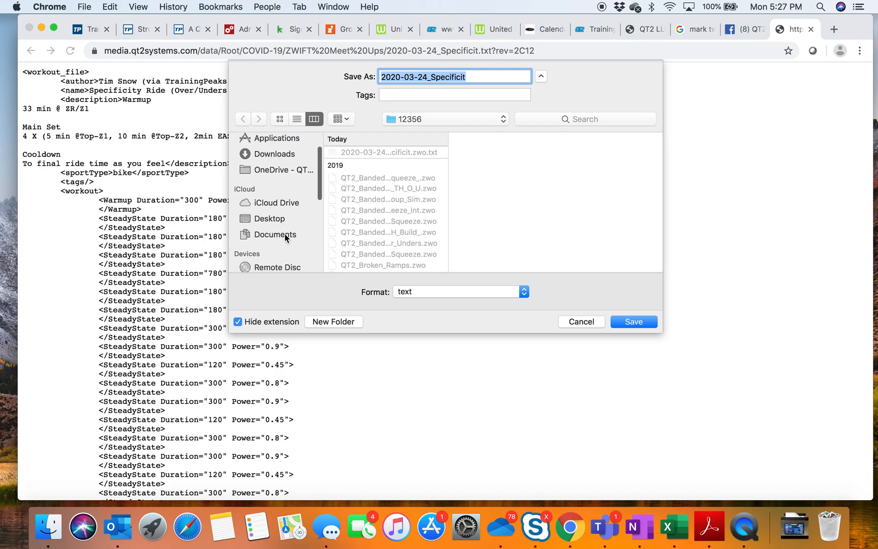
pyautogui.click(276, 228)
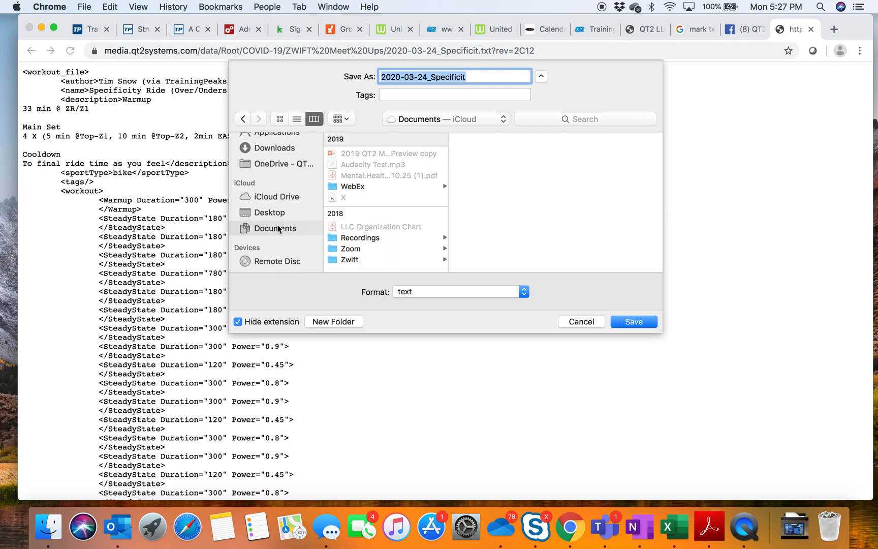
pyautogui.click(349, 261)
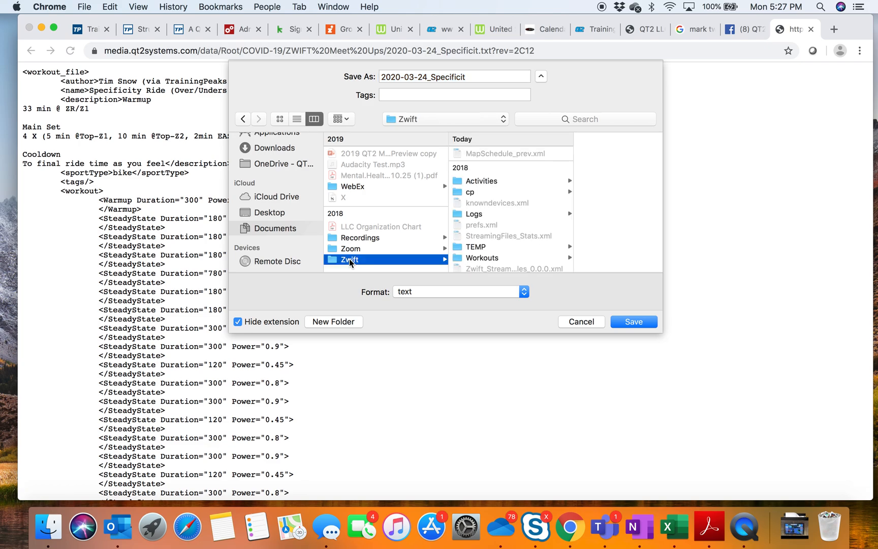
pyautogui.scroll(-3)
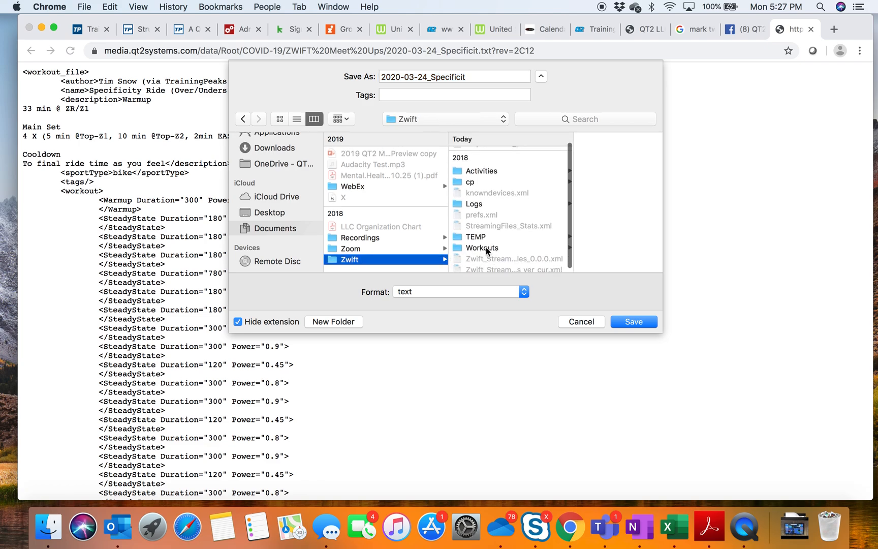
pyautogui.click(481, 248)
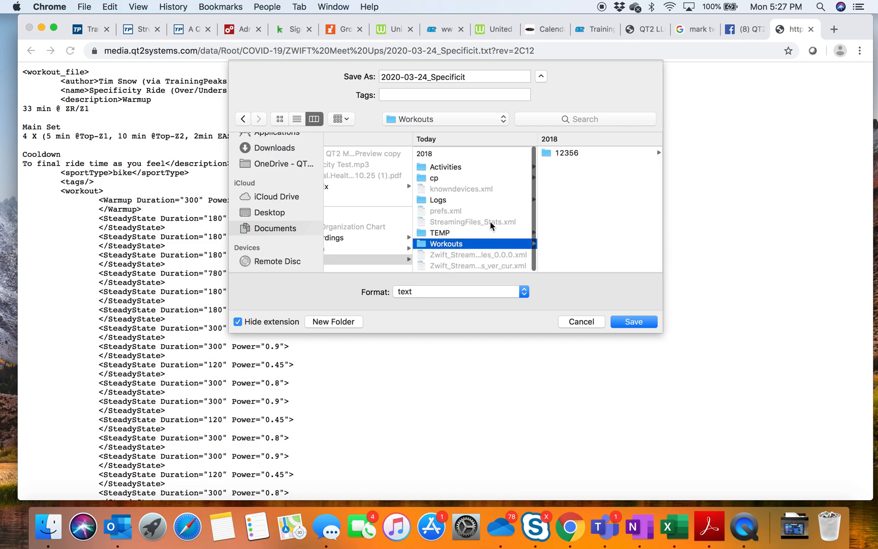
pyautogui.click(567, 152)
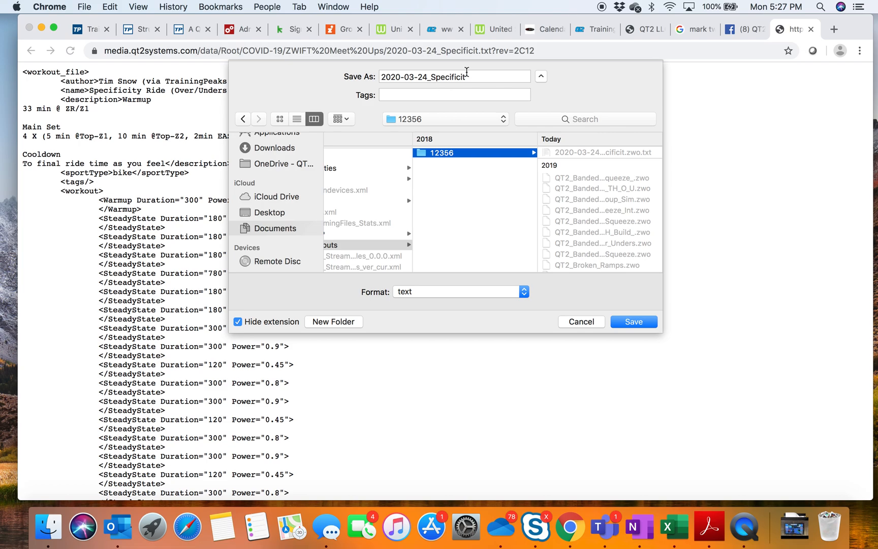
# - Name the file 2020-03-24_Specificit.zwo and save it
pyautogui.click(453, 76)
pyautogui.write('.')
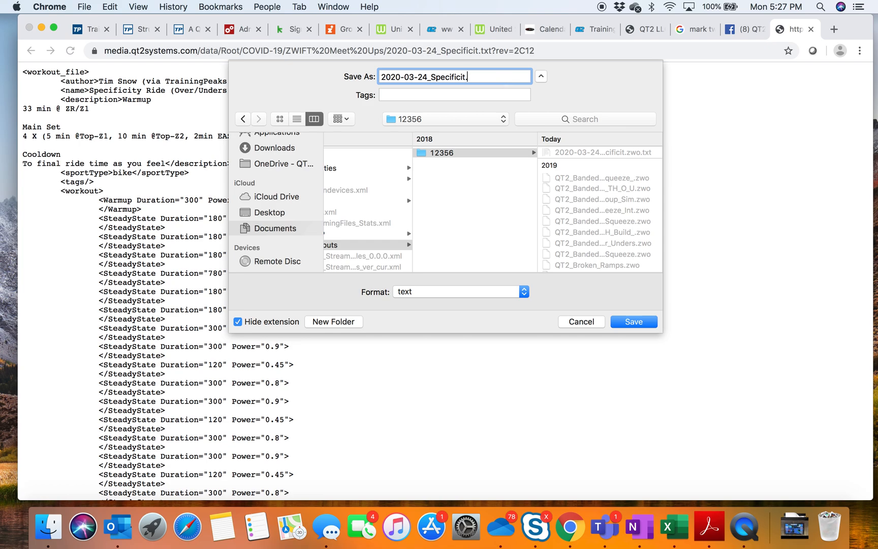
pyautogui.write('zw')
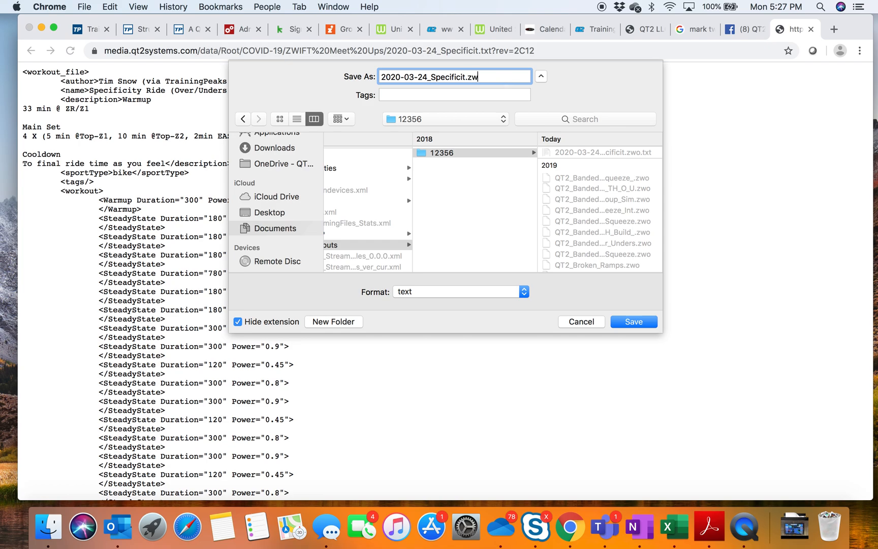
pyautogui.write('o')
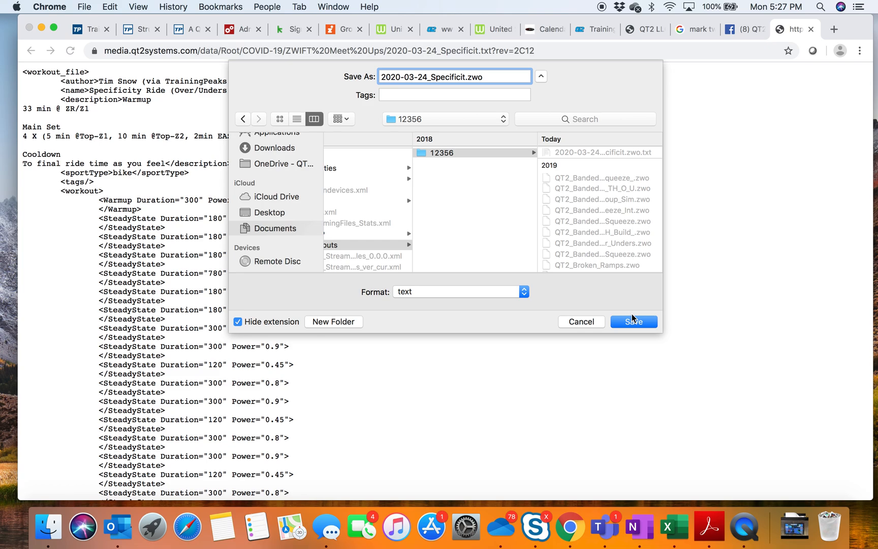
pyautogui.click(633, 321)
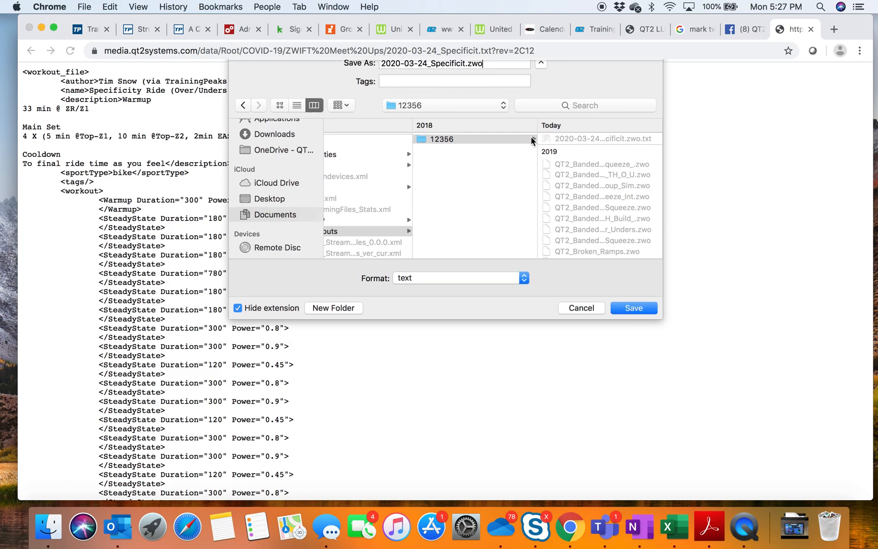
pyautogui.click(634, 308)
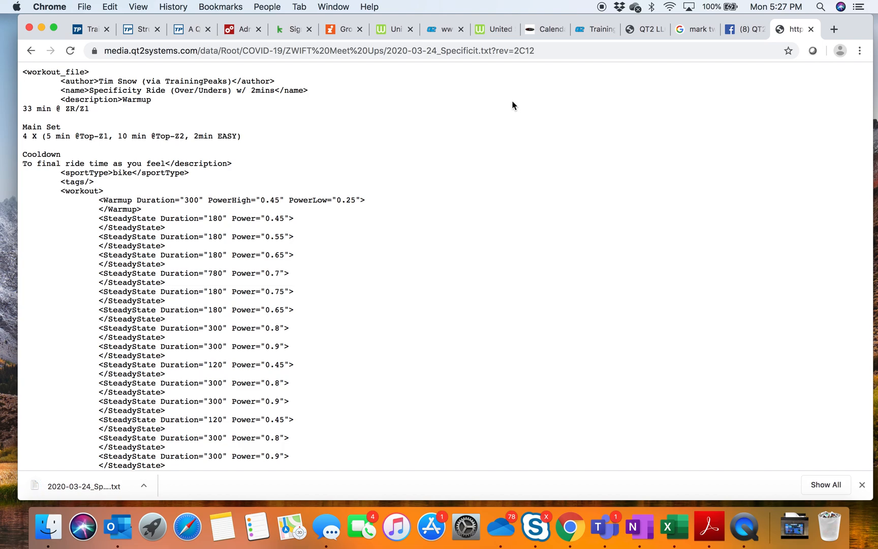
pyautogui.moveTo(541, 100)
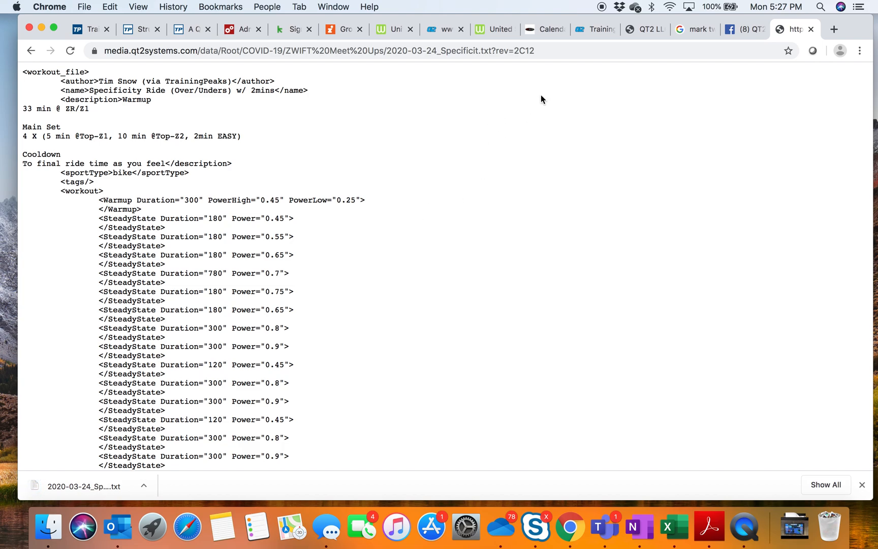
pyautogui.moveTo(841, 95)
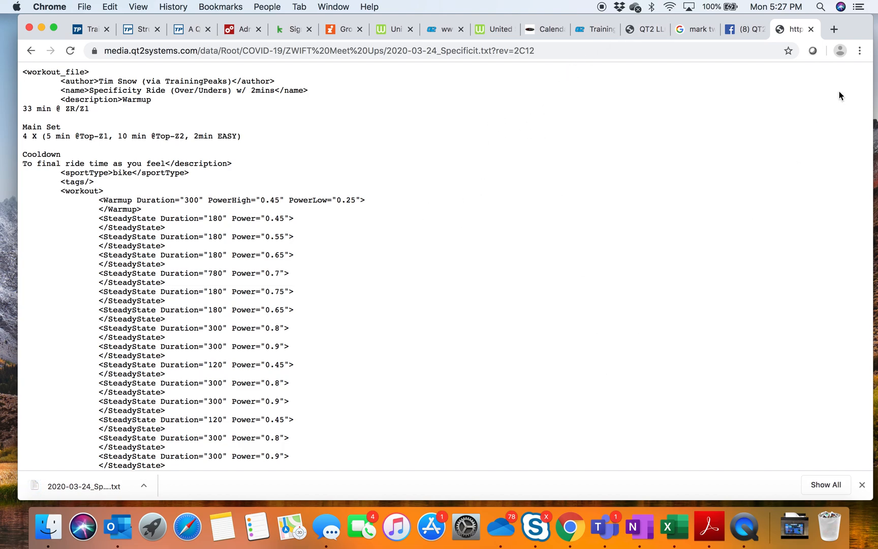
pyautogui.moveTo(820, 7)
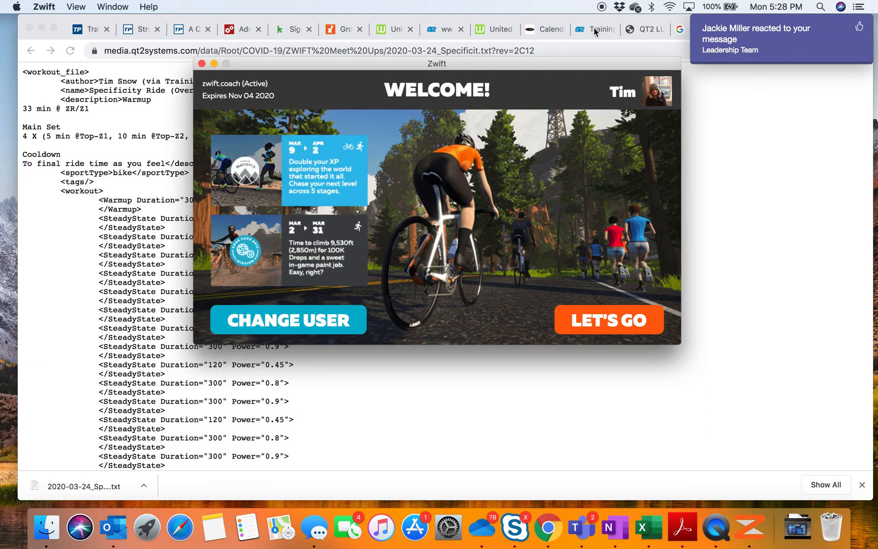
# - Continue past Zwift's welcome screen with LET'S GO and let the app load
pyautogui.click(608, 321)
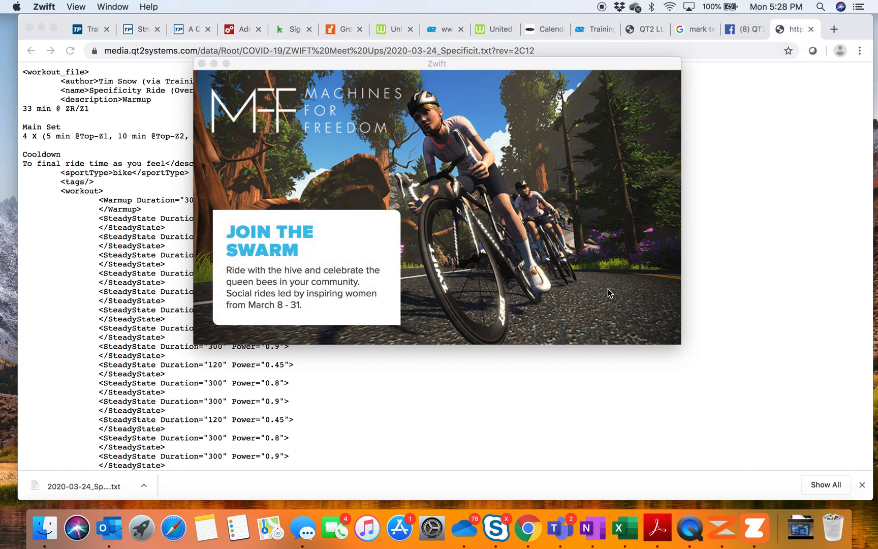
pyautogui.moveTo(614, 235)
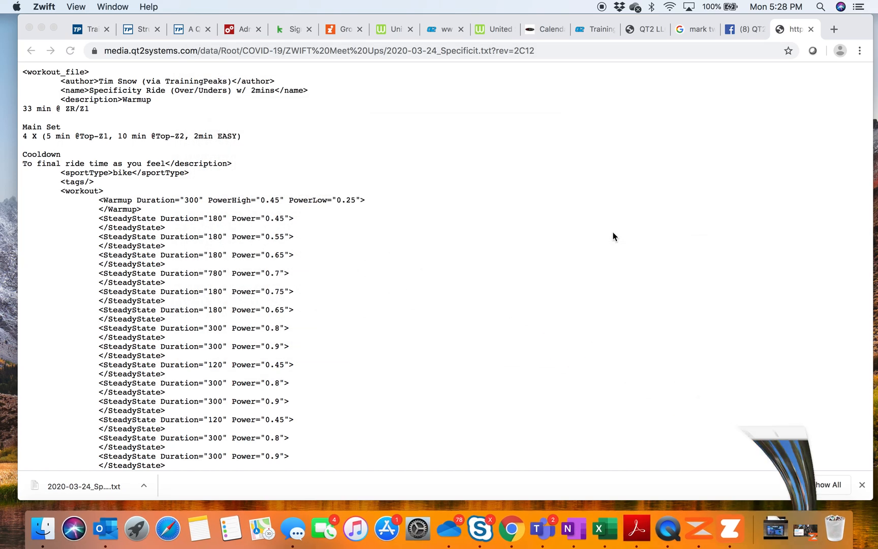
pyautogui.moveTo(748, 527)
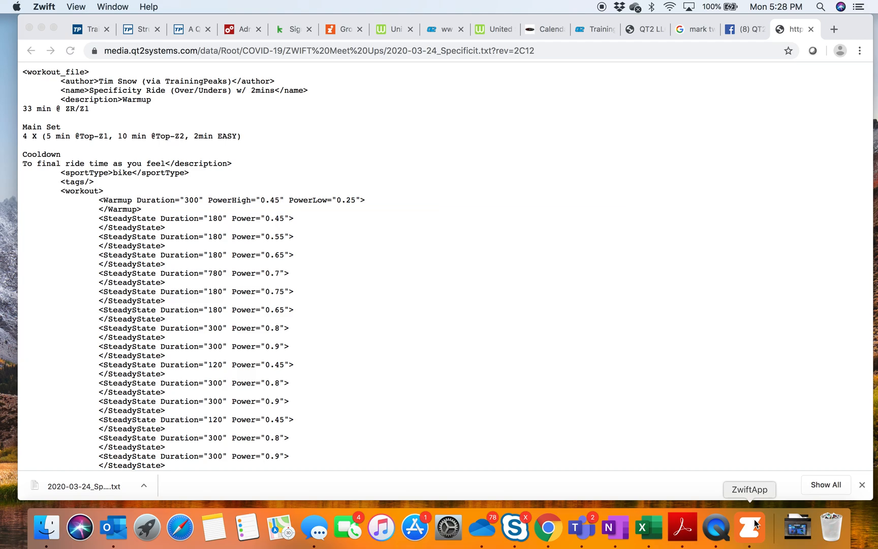
pyautogui.moveTo(749, 527)
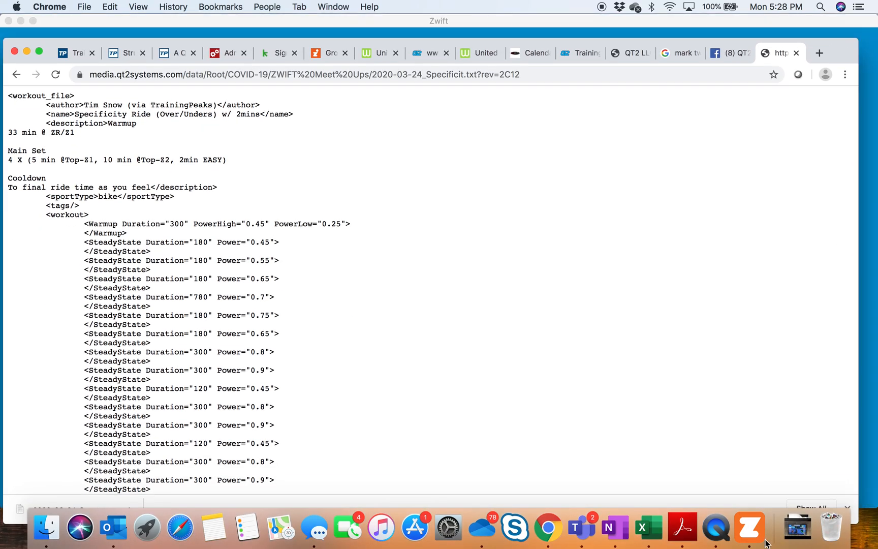
# - Skip sensor pairing on Paired Devices and confirm OK in the Are You Sure dialog
pyautogui.click(749, 528)
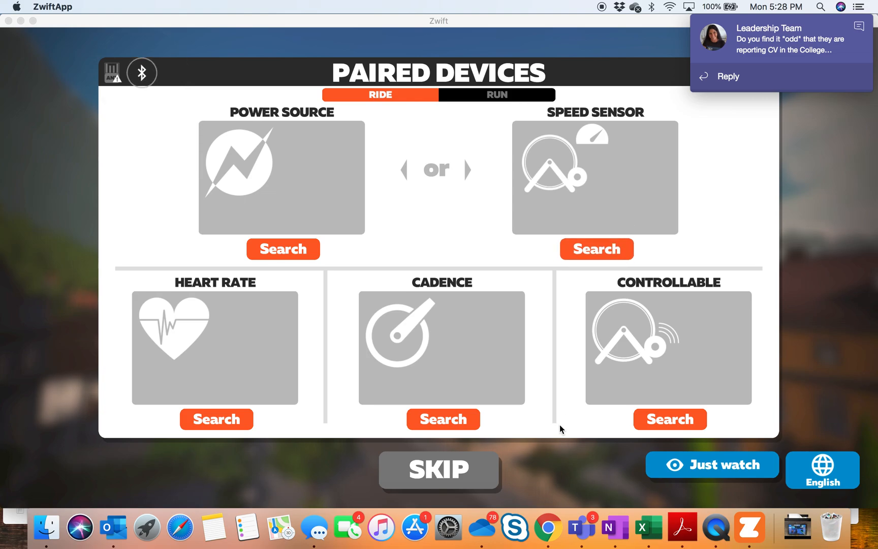
pyautogui.click(438, 470)
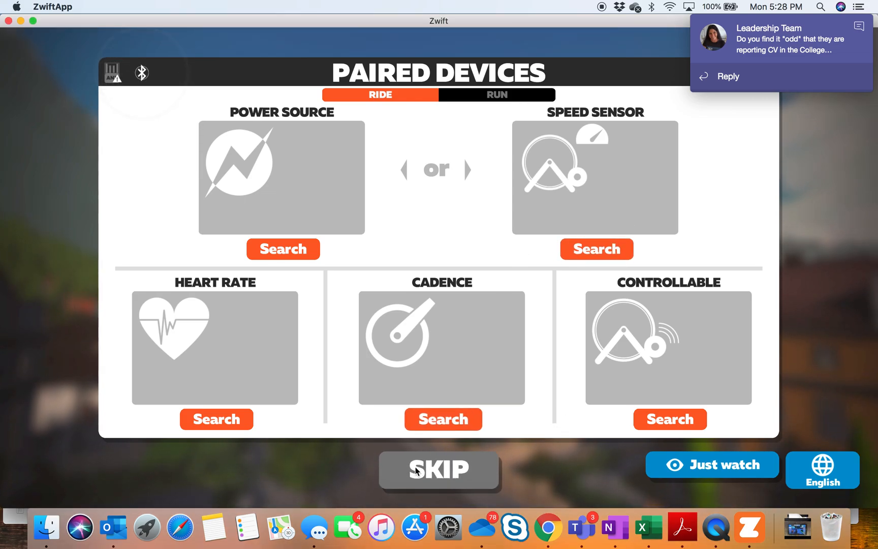
pyautogui.click(438, 470)
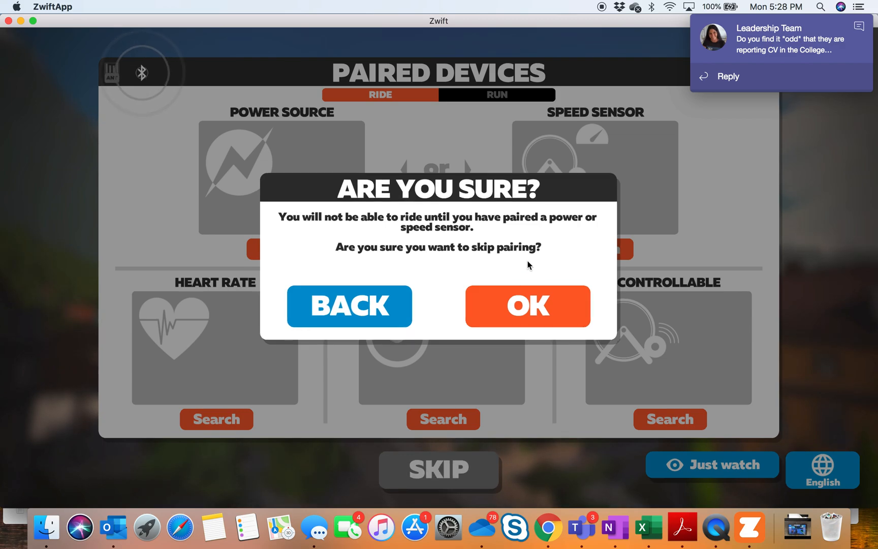
pyautogui.moveTo(527, 306)
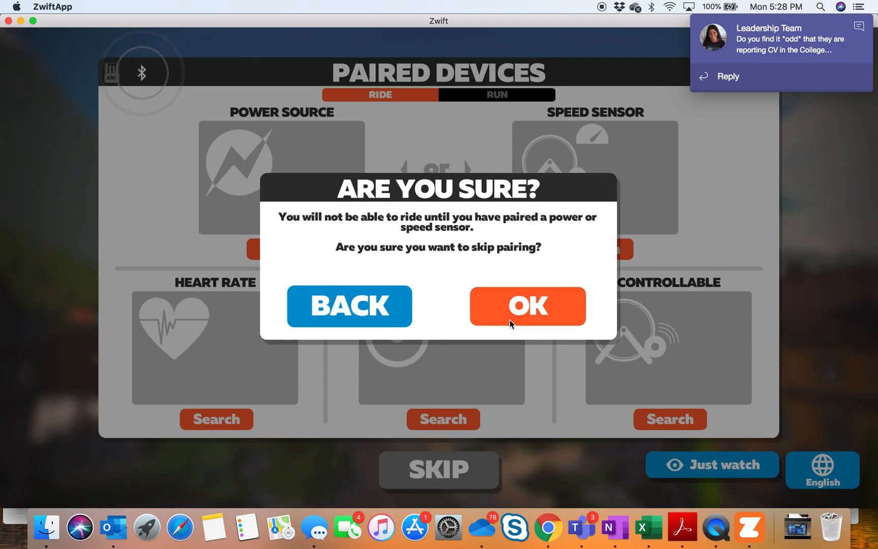
pyautogui.click(526, 306)
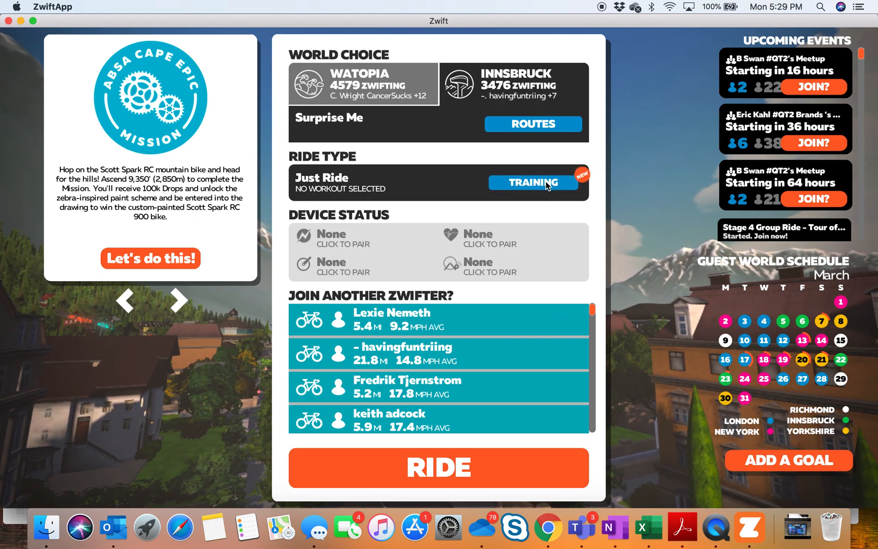
# - Choose TRAINING ride type and scroll to Specificity Ride (Over/Unders) w/ 2mins in the Workouts list
pyautogui.click(532, 182)
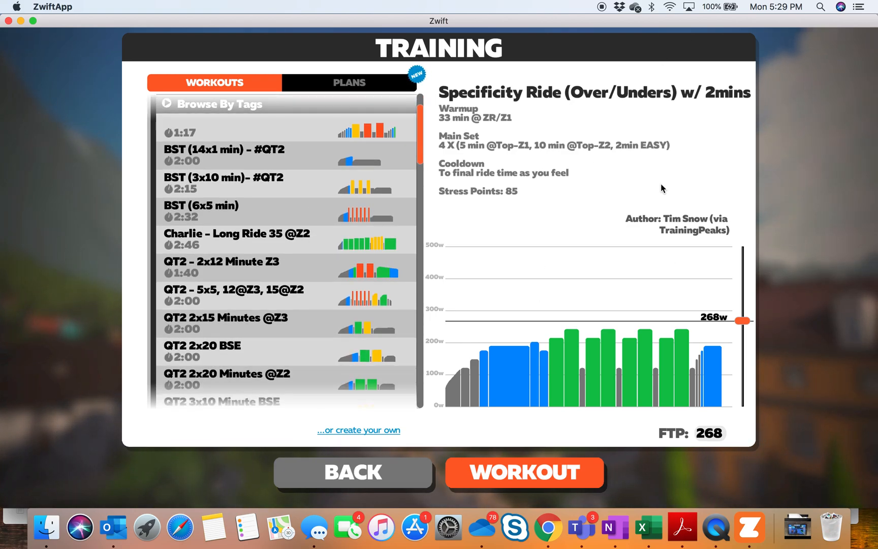
pyautogui.scroll(-3)
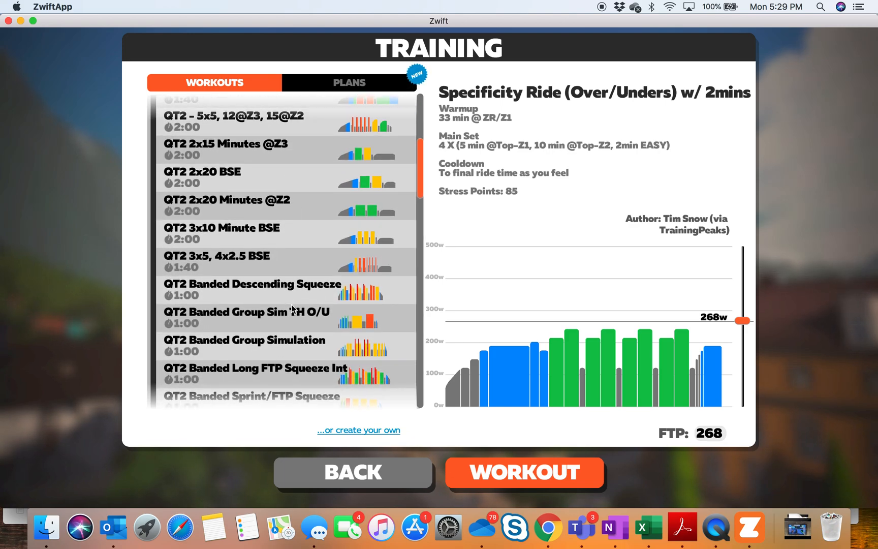
pyautogui.scroll(-3)
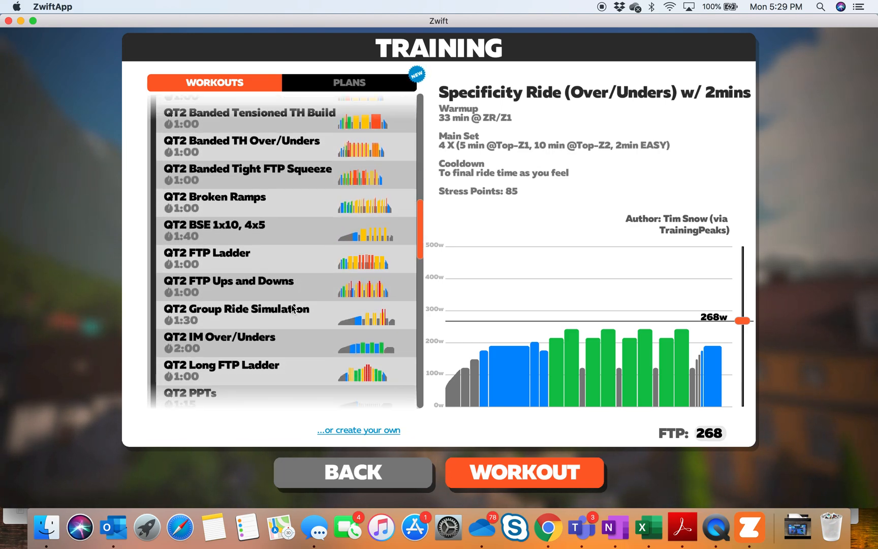
pyautogui.scroll(-3)
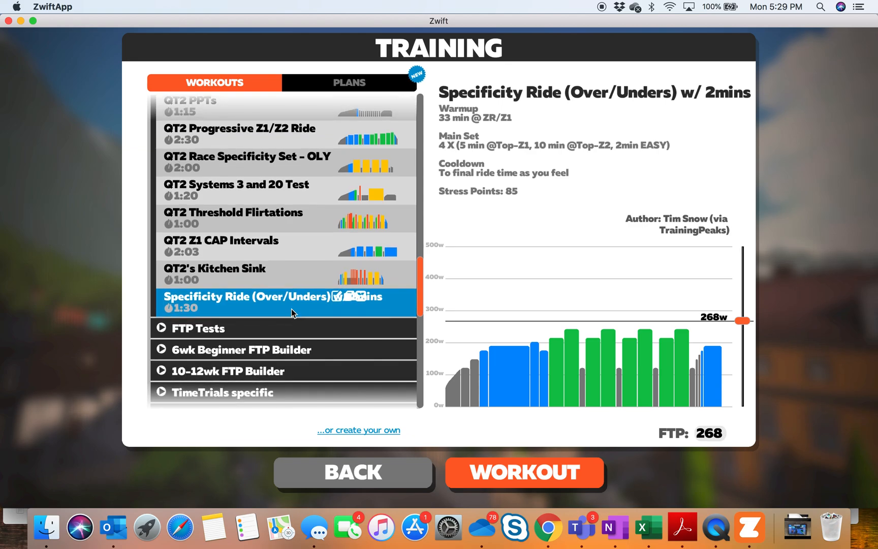